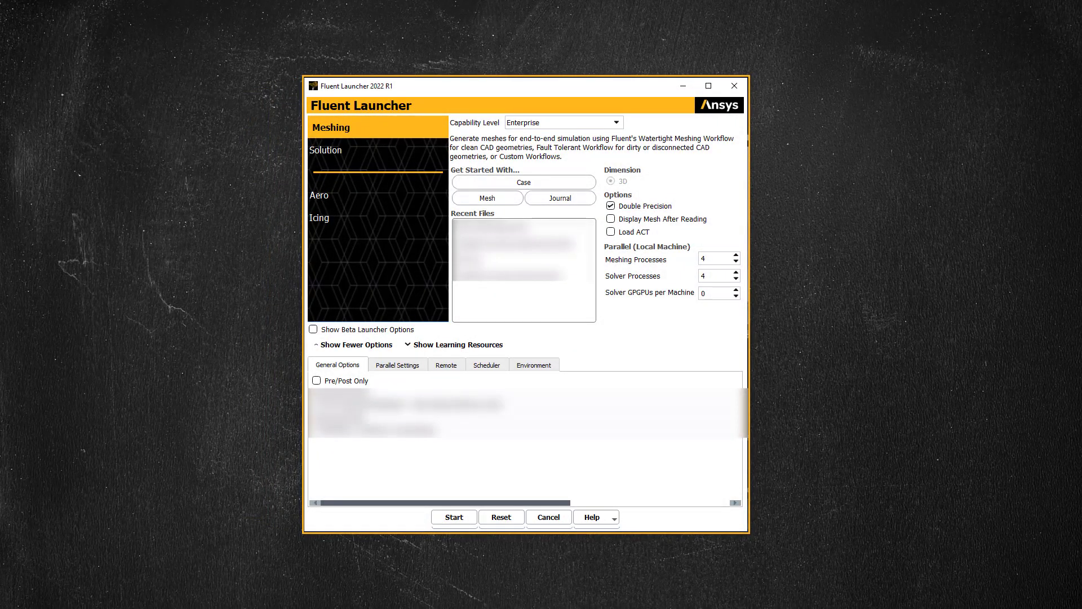
# - Start a double-precision Meshing session with 4 processes from Fluent Launcher
pyautogui.click(610, 206)
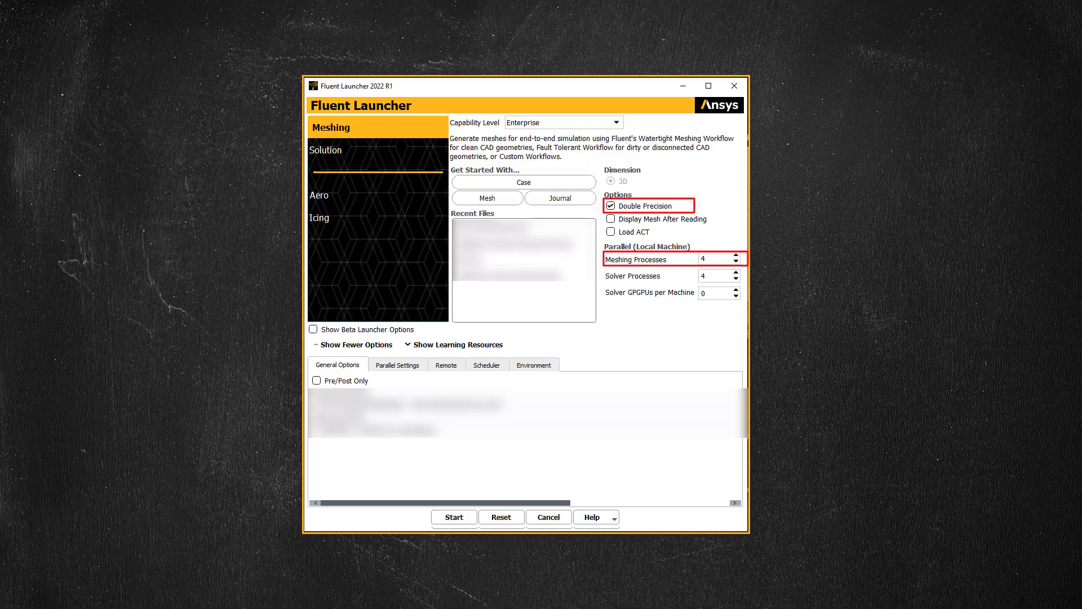
pyautogui.click(454, 517)
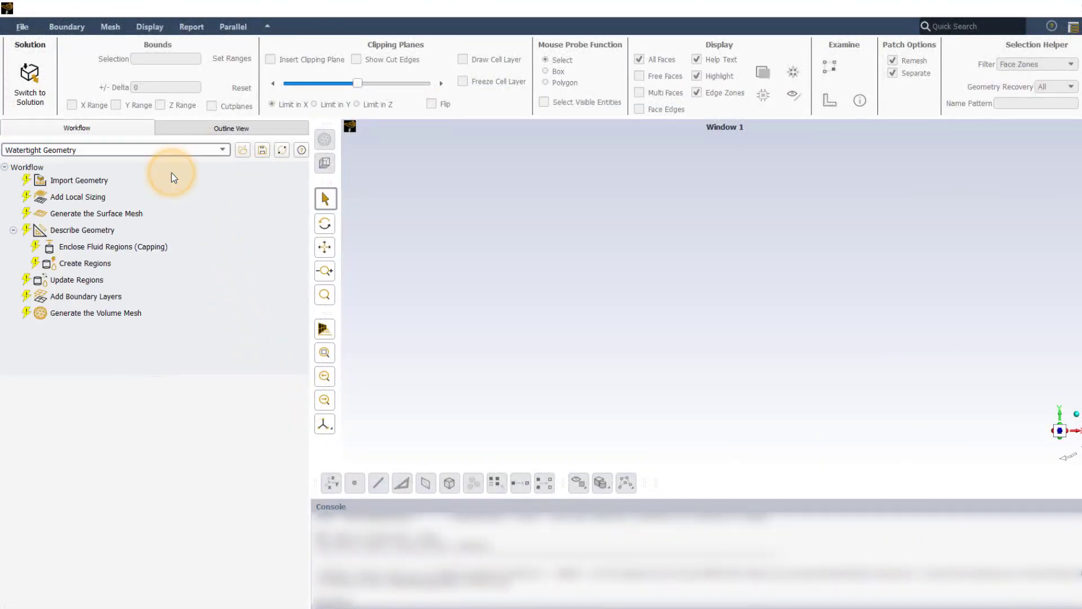
# - Import Catalytic Converter.scdoc as the watertight workflow geometry
pyautogui.click(79, 180)
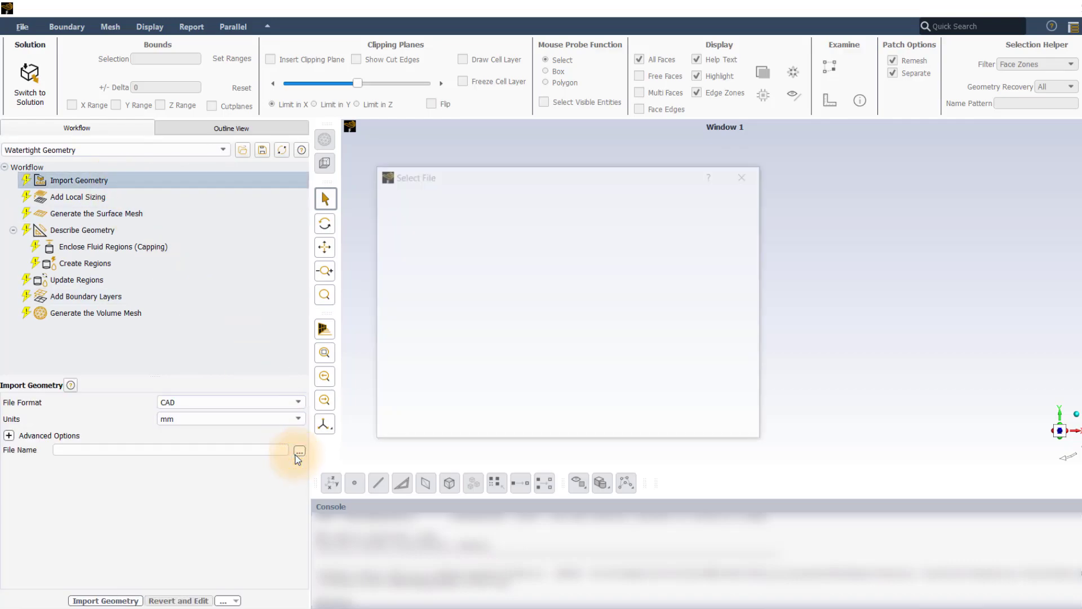
pyautogui.click(299, 448)
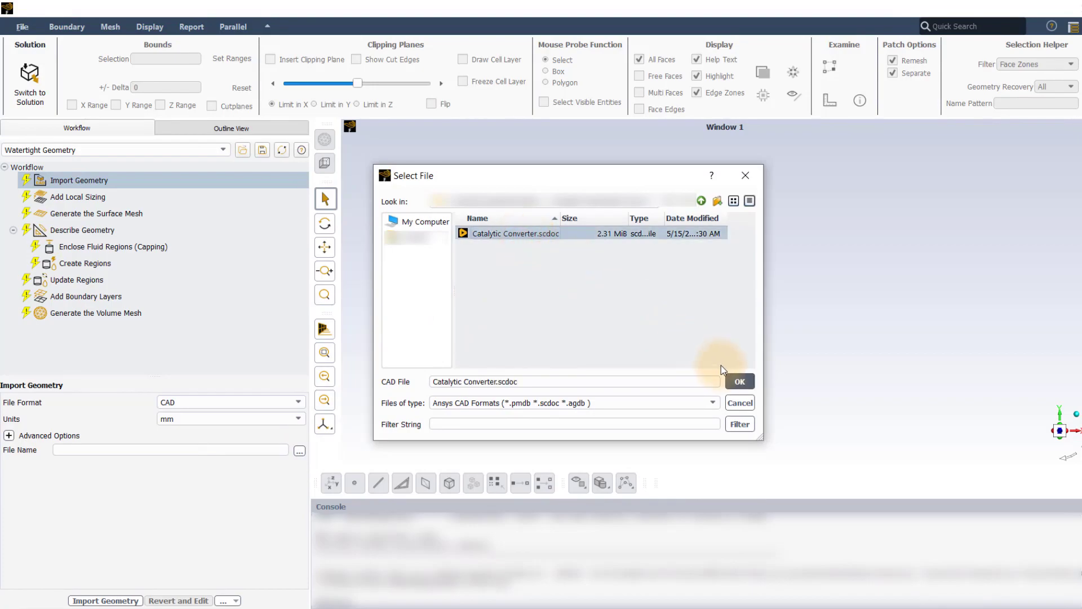
pyautogui.click(739, 381)
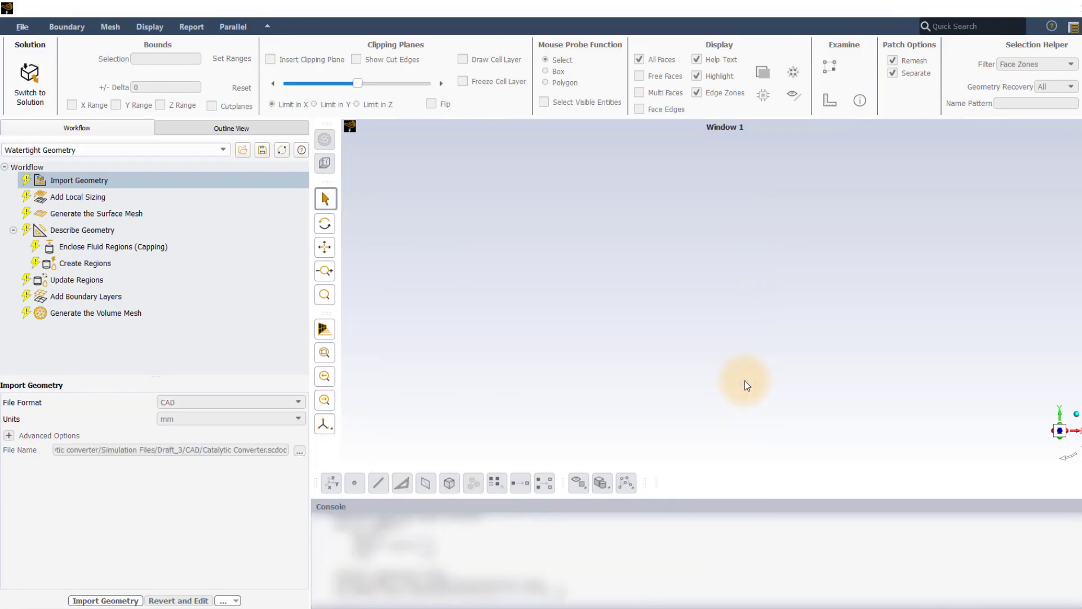
pyautogui.click(108, 600)
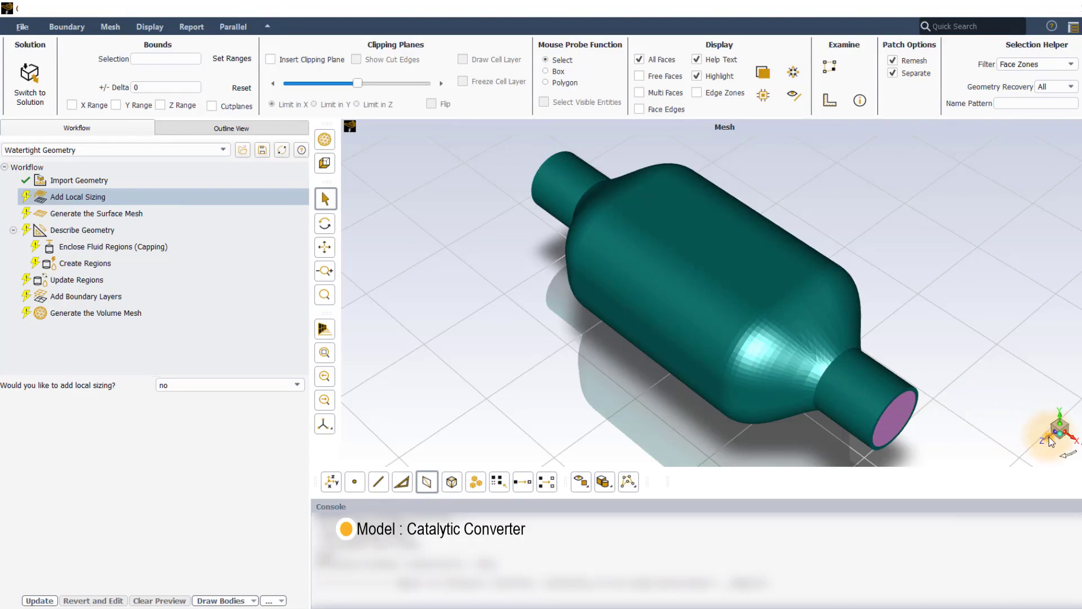
# - Reorient the converter to a side view using the view triad
pyautogui.click(271, 60)
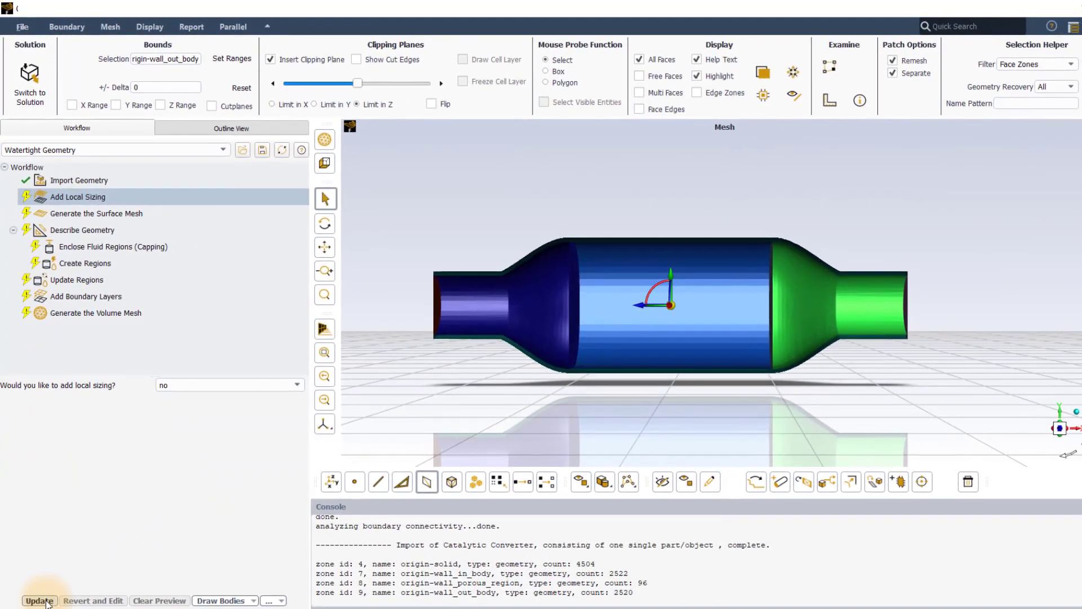
# - Answer 'no' to local sizing, then enter surface mesh Maximum Size 4 and Cells Per Gap 2
pyautogui.click(38, 601)
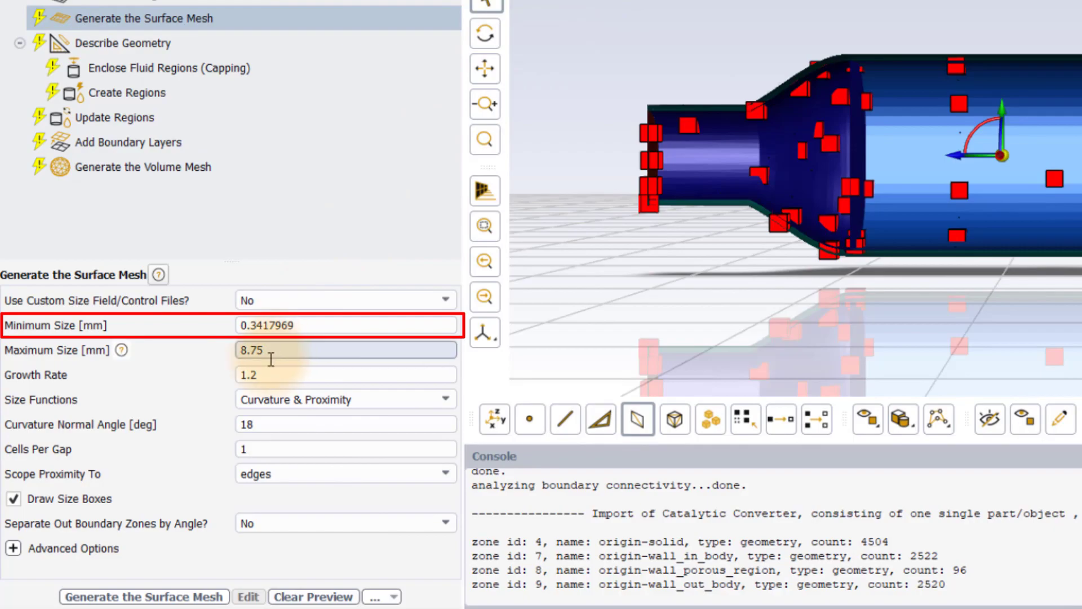
pyautogui.write('4')
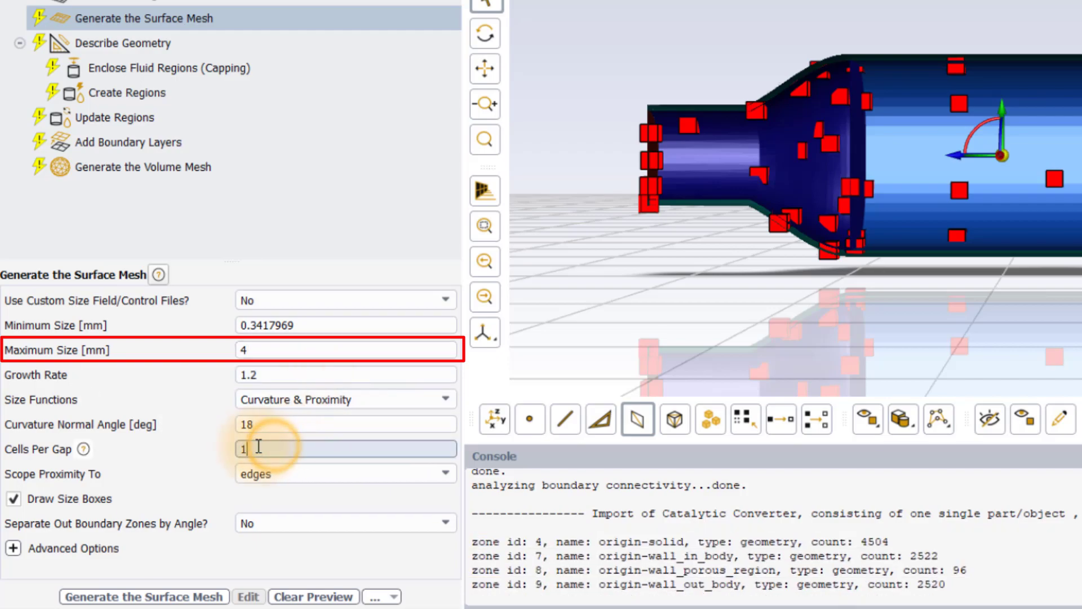
pyautogui.write('2')
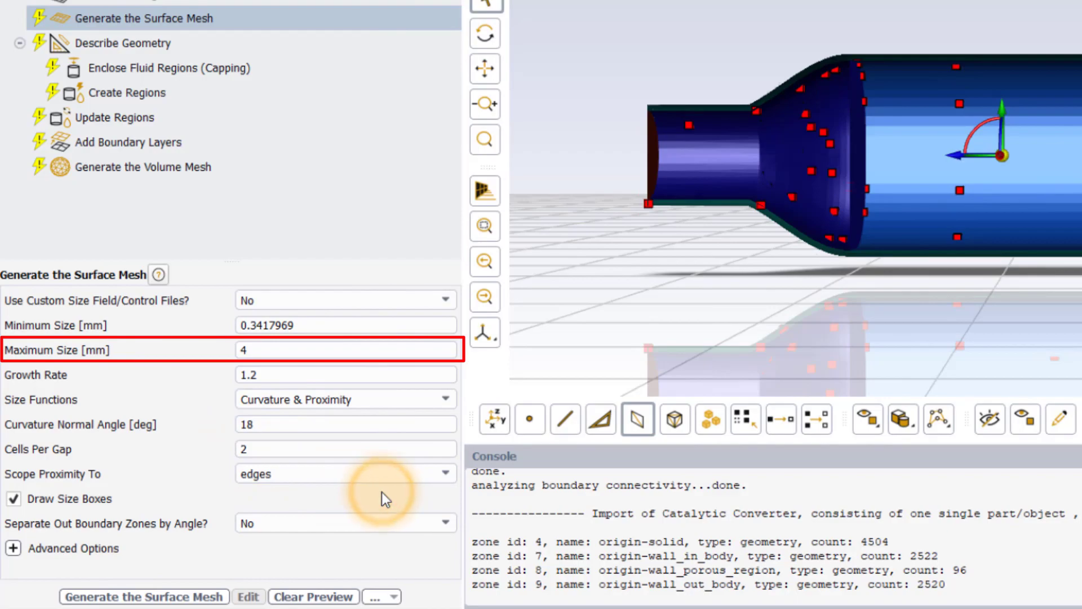
pyautogui.moveTo(386, 512)
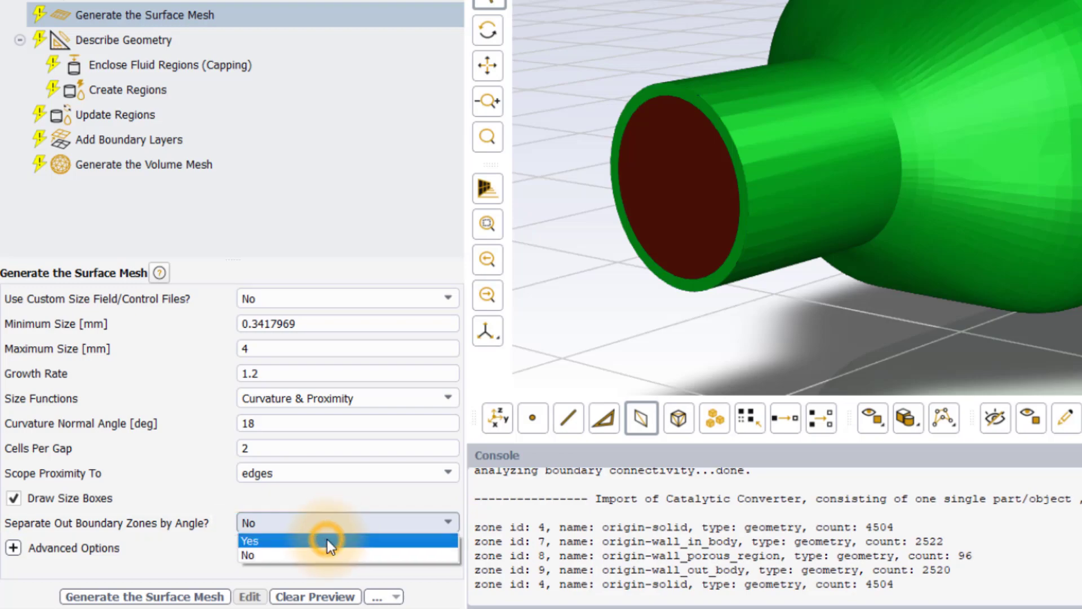
# - Set 'Separate Out Boundary Zones by Angle?' to Yes, keeping the 40° separation angle
pyautogui.click(248, 540)
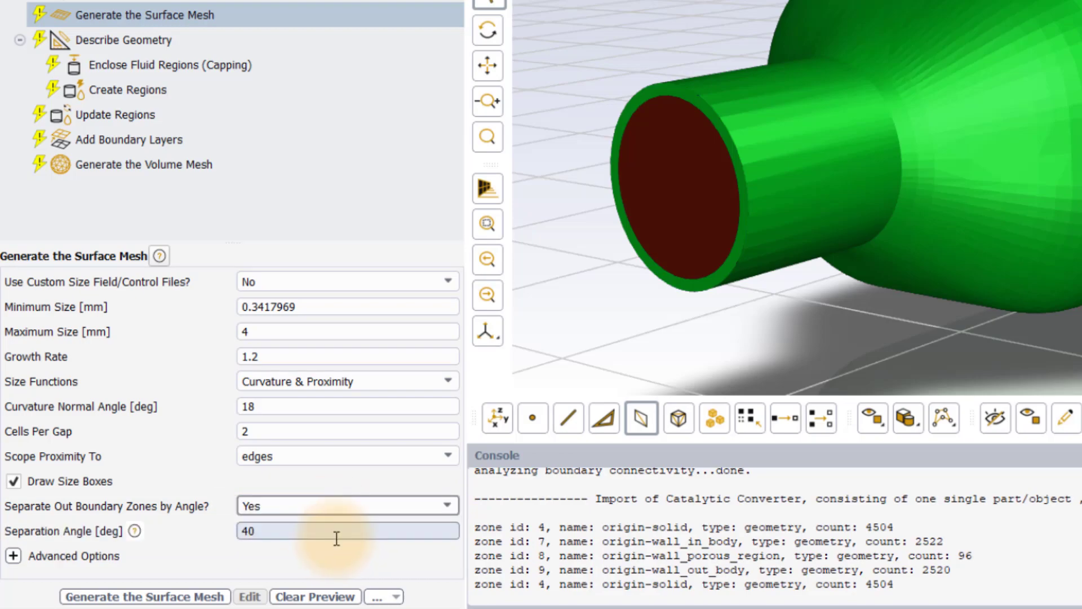